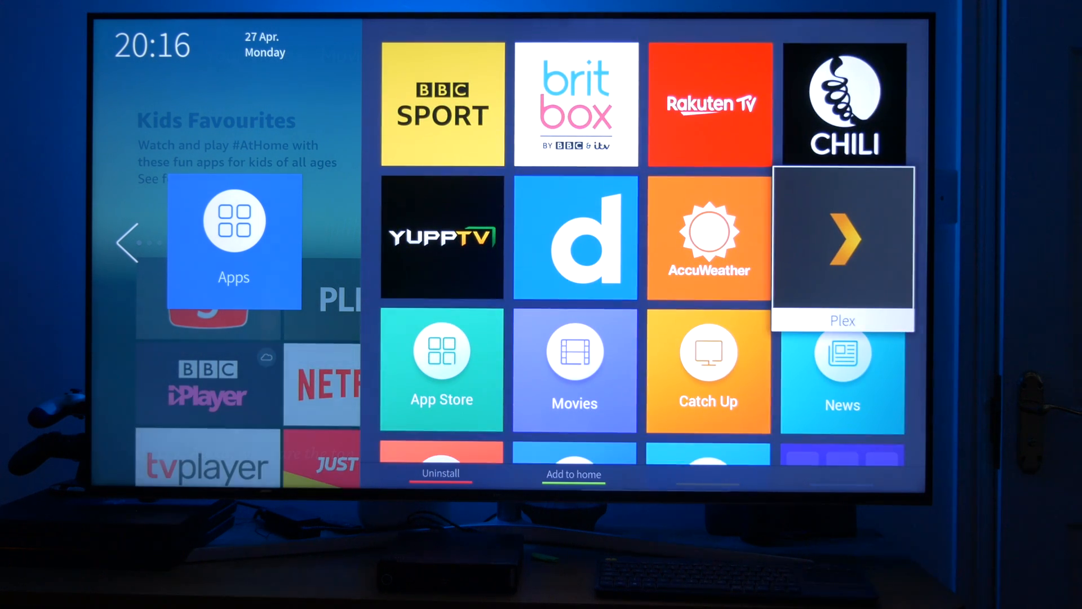
Launch Plex from Smart Hub and choose to sign in to an existing account.
{"action": "left_click", "coordinate": [842, 237]}
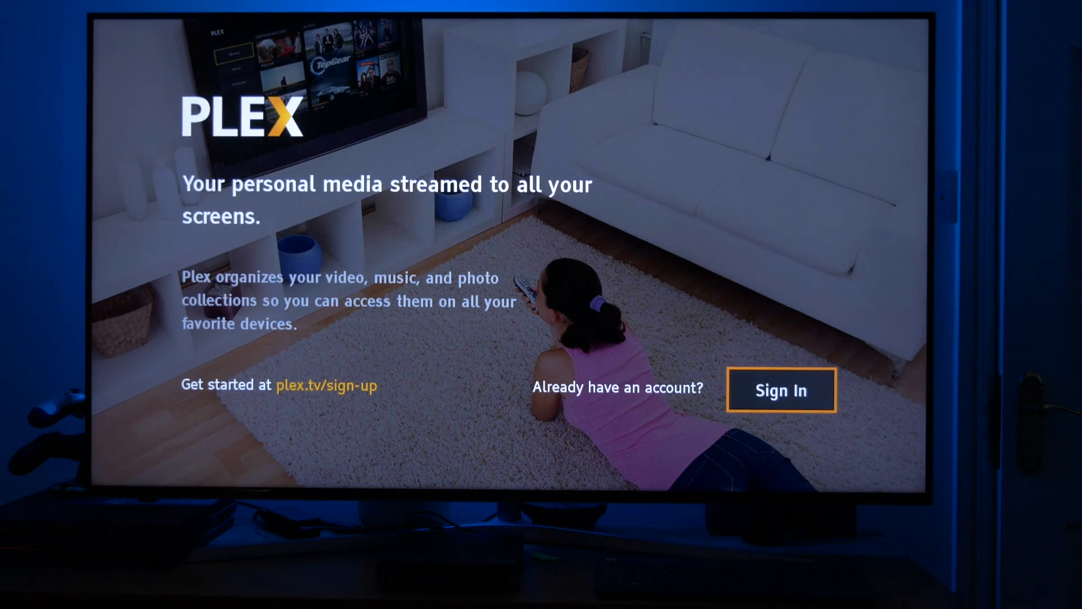
{"action": "left_click", "coordinate": [781, 389]}
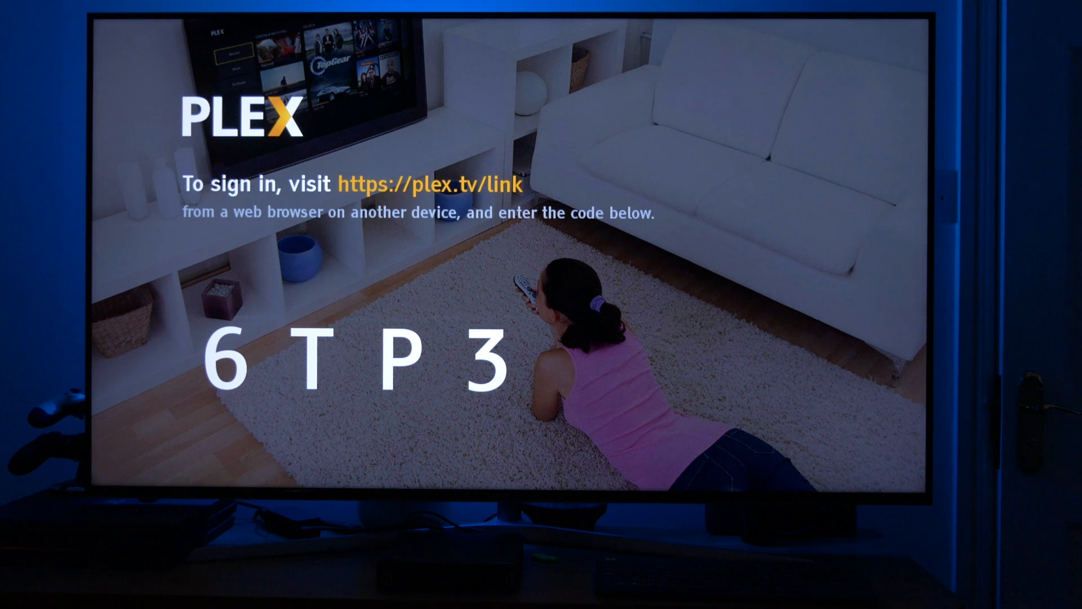
{"action": "type", "text": "6TP3"}
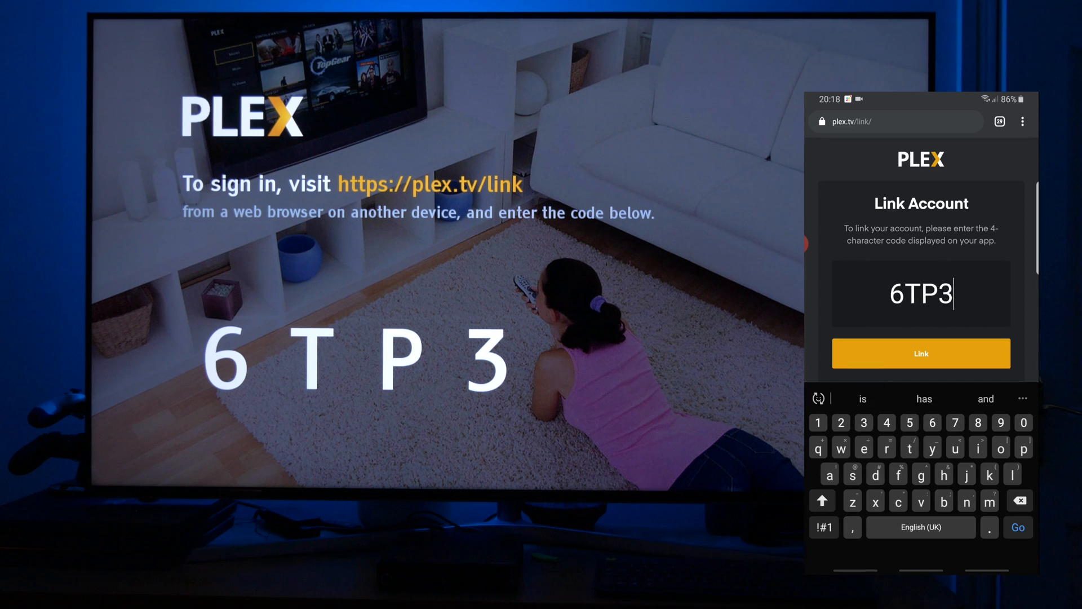
{"action": "left_click", "coordinate": [920, 354]}
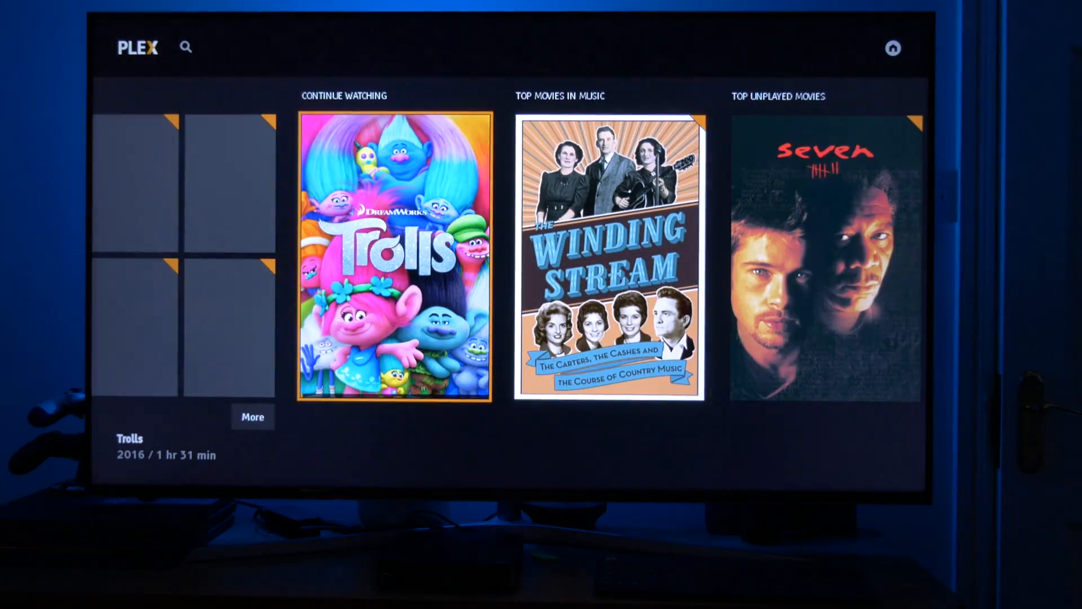
Open Trolls from Continue Watching and start playback.
{"action": "left_click", "coordinate": [394, 259]}
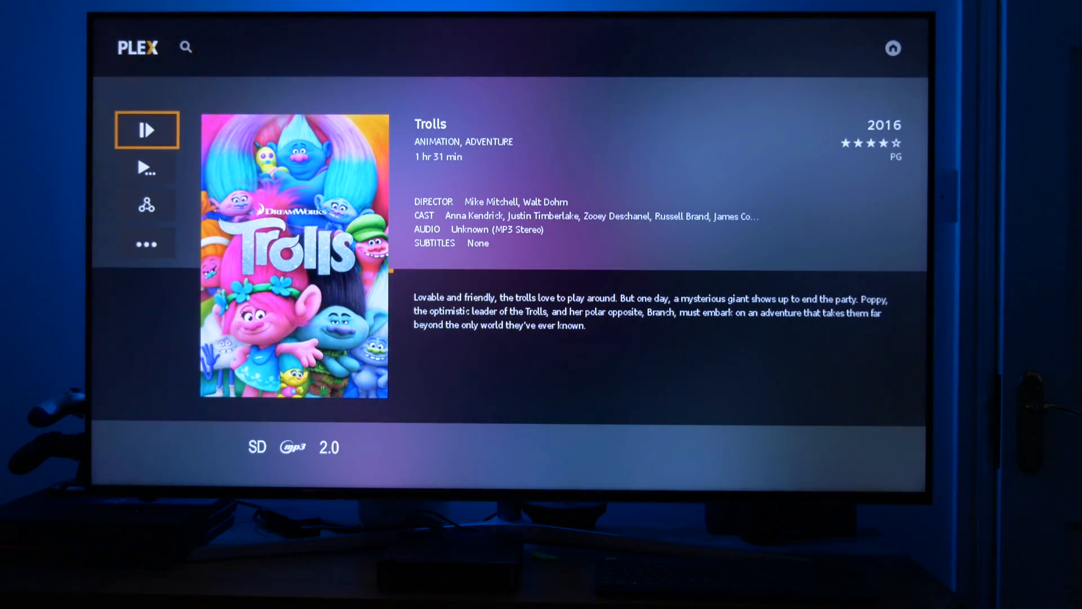
{"action": "left_click", "coordinate": [146, 129]}
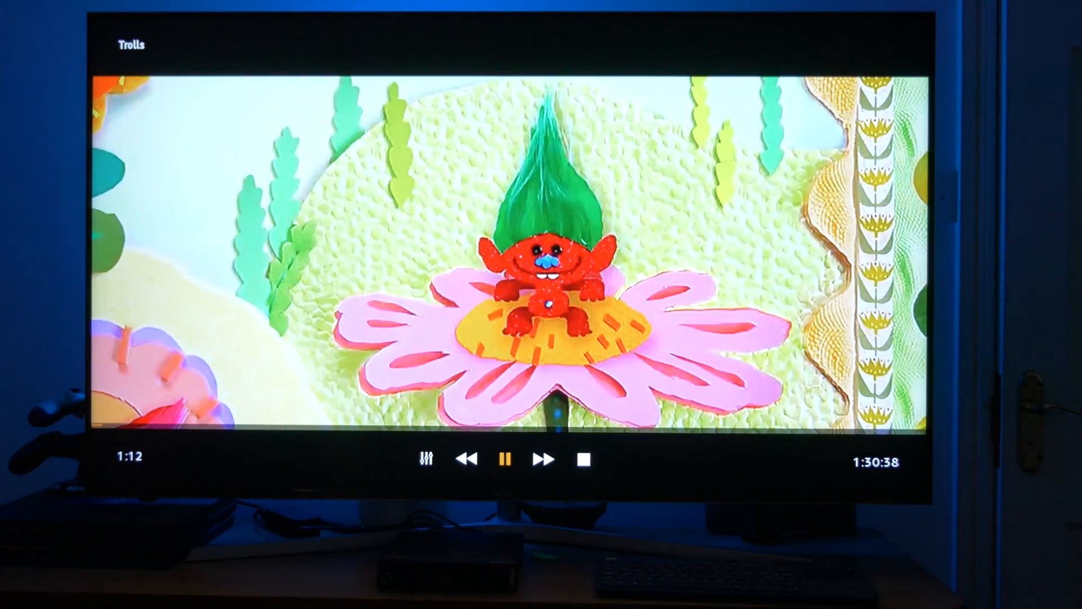